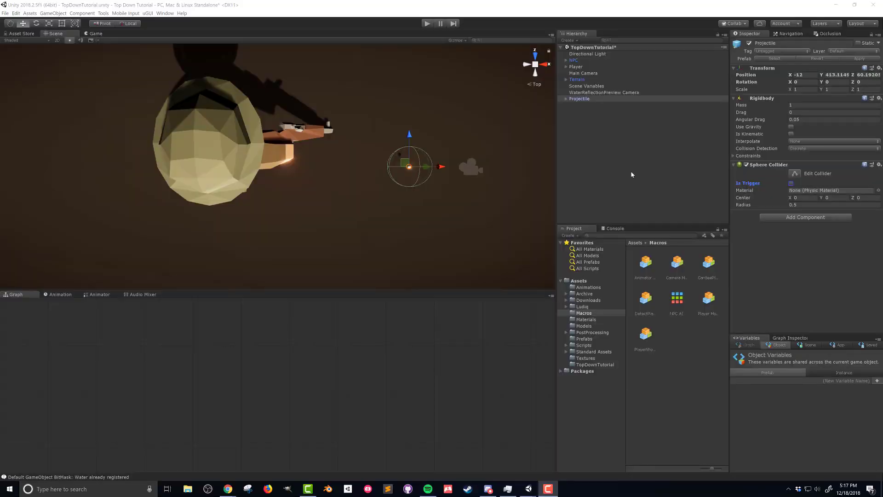
{"action": "mouse_move", "coordinate": [784, 286]}
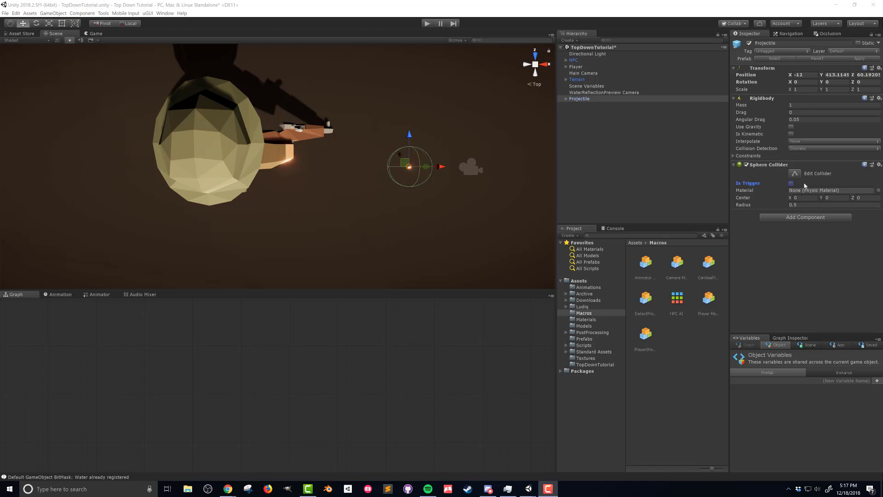
Make the sphere collider a trigger, add an Audio Source, and open Action SFX Vocals.
{"action": "left_click", "coordinate": [790, 182]}
{"action": "type", "text": "audio source"}
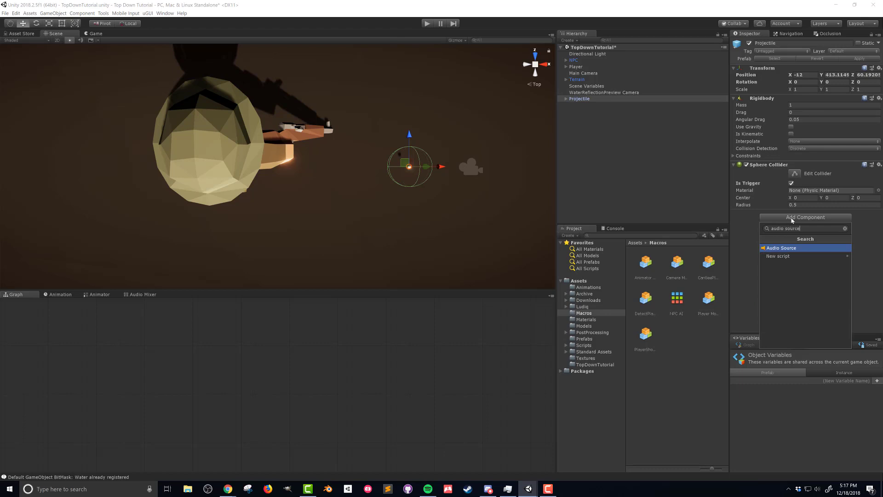
{"action": "left_click", "coordinate": [782, 248]}
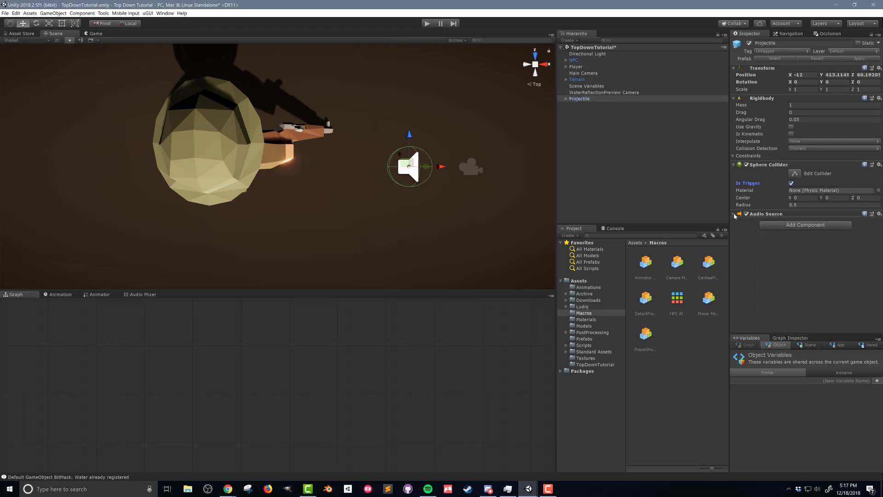
{"action": "left_click", "coordinate": [734, 213]}
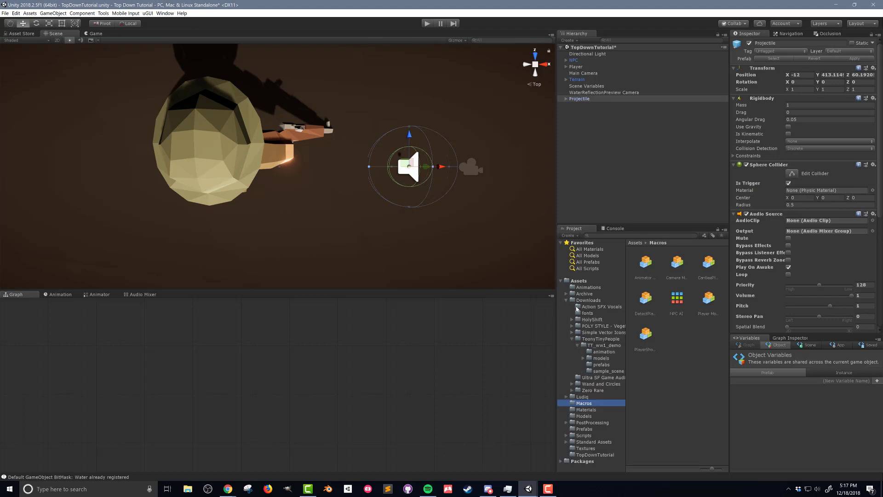
{"action": "mouse_move", "coordinate": [584, 311]}
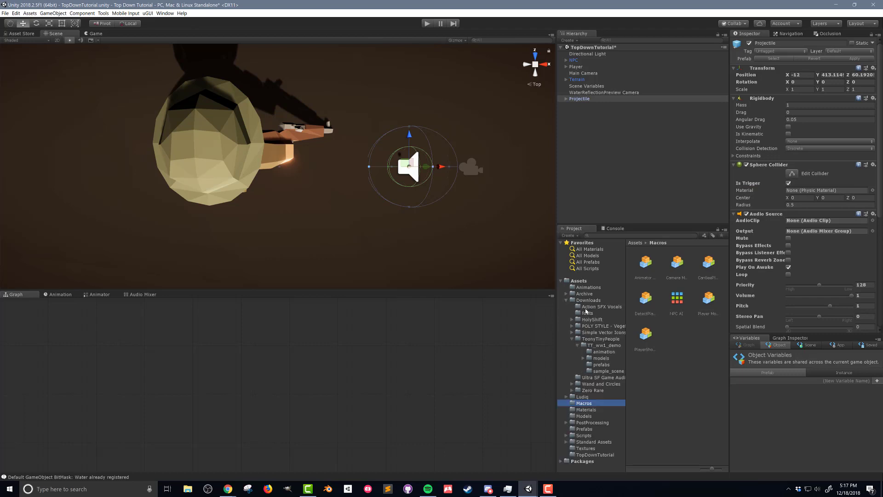
{"action": "left_click", "coordinate": [600, 306]}
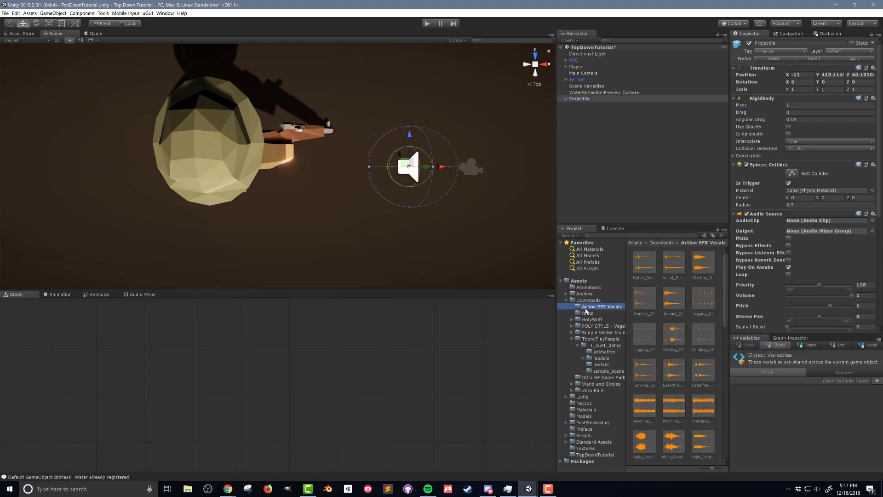
{"action": "mouse_move", "coordinate": [644, 306]}
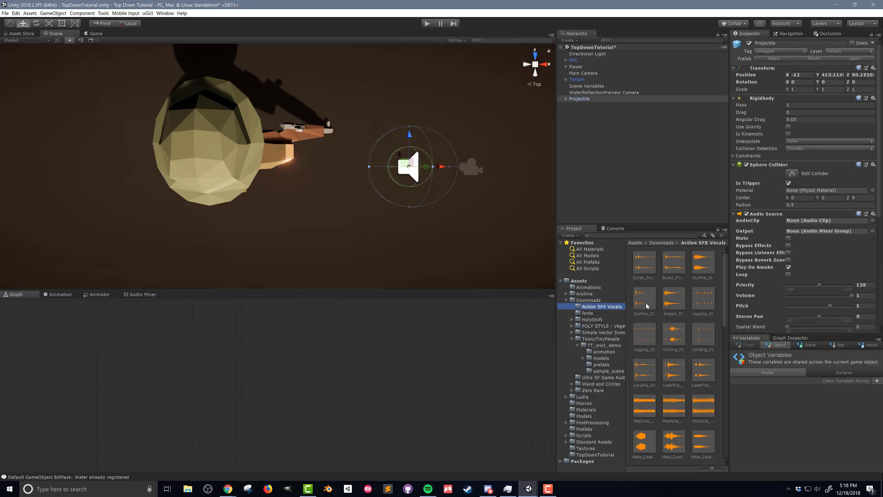
Assign the Gunfire_02 clip to the Audio Source and turn off Play On Awake.
{"action": "left_click", "coordinate": [825, 220]}
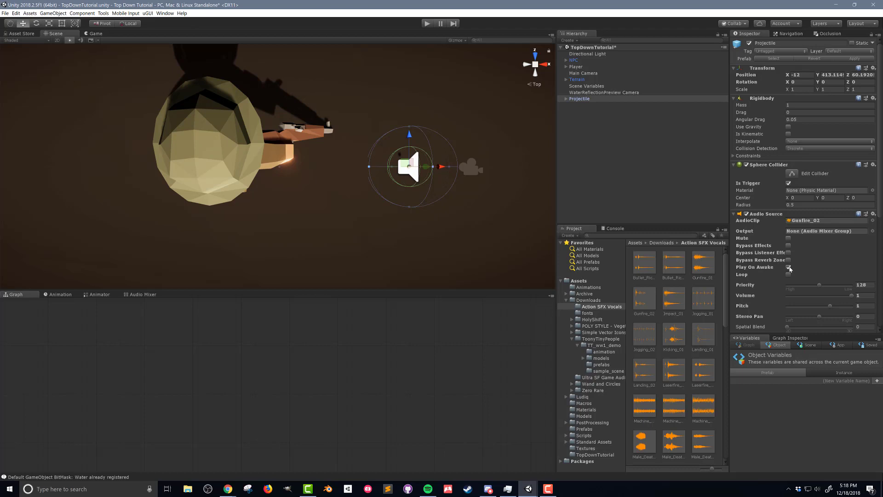
{"action": "left_click", "coordinate": [788, 268]}
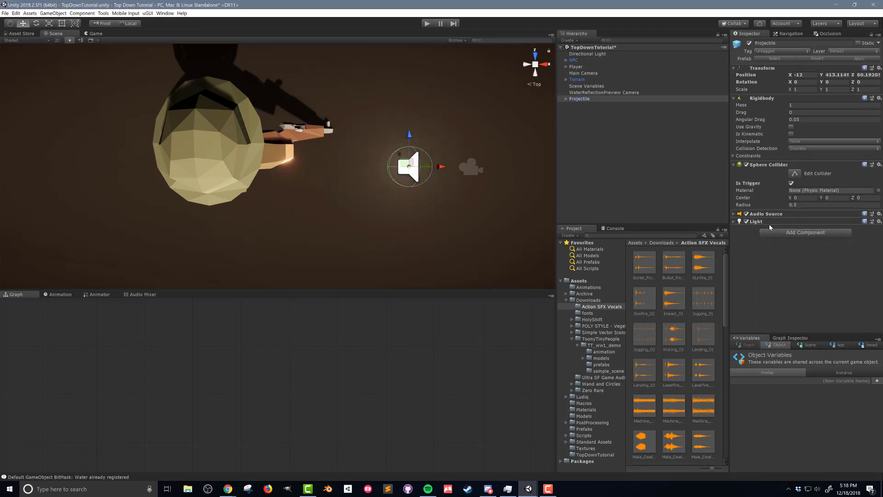
Expand the Light component and pick a new colour from its Color swatch.
{"action": "left_click", "coordinate": [733, 222]}
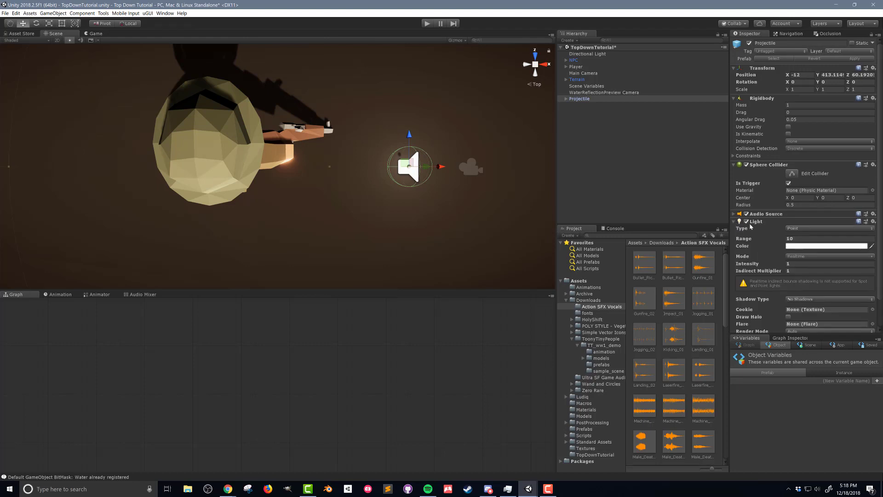
{"action": "left_click", "coordinate": [828, 238]}
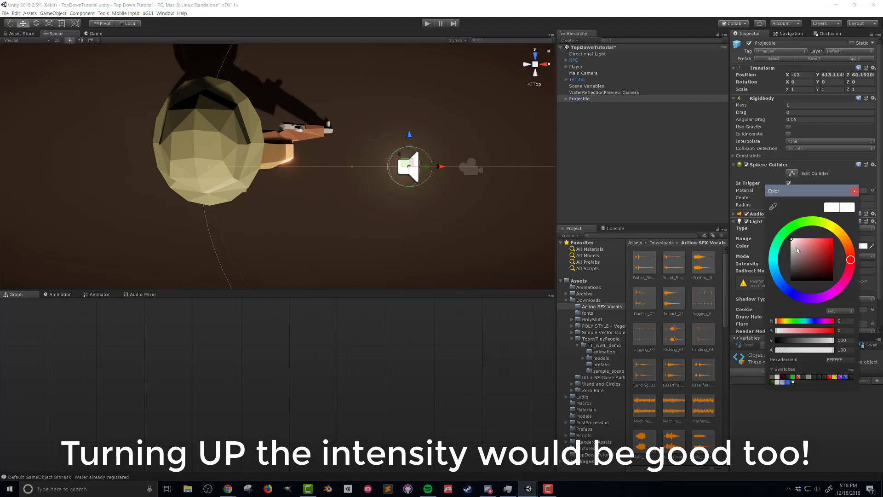
{"action": "left_click", "coordinate": [819, 243]}
{"action": "type", "text": "flow"}
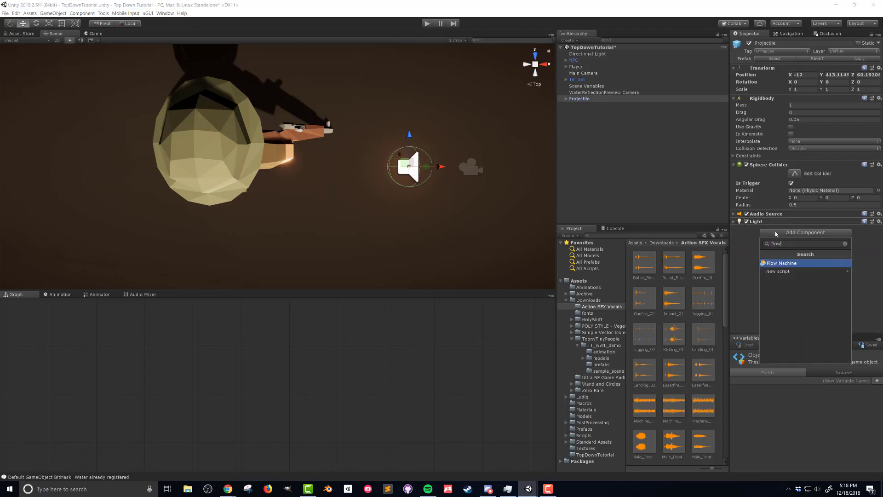
Add a Flow Machine, create a Projectile flow macro in Assets/Macros, and reselect Projectile.
{"action": "left_click", "coordinate": [781, 263]}
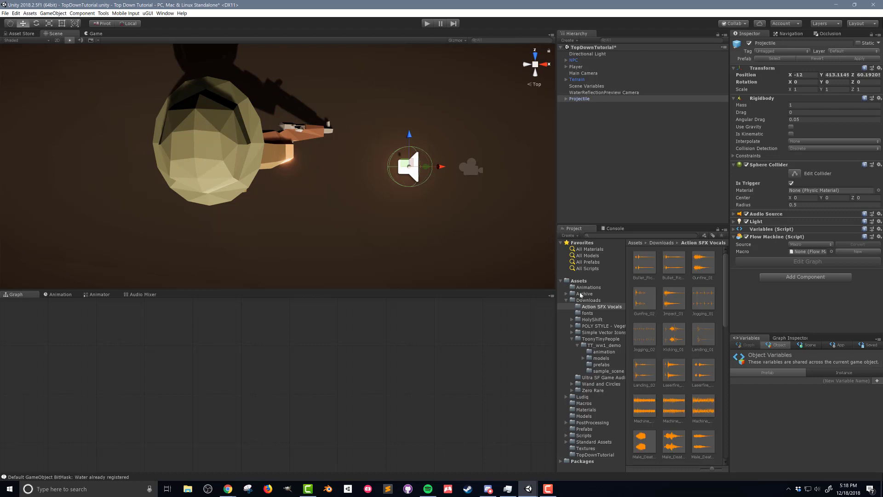
{"action": "left_click", "coordinate": [584, 313]}
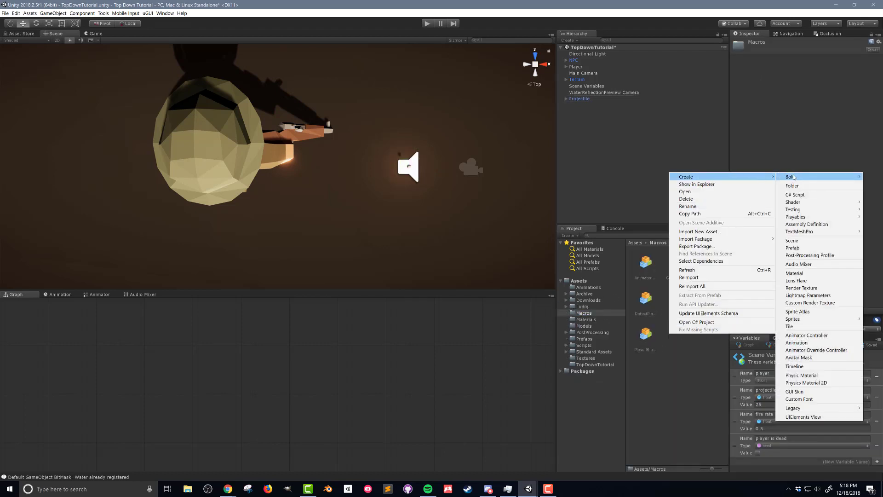
{"action": "left_click", "coordinate": [791, 176]}
{"action": "type", "text": "Projectile"}
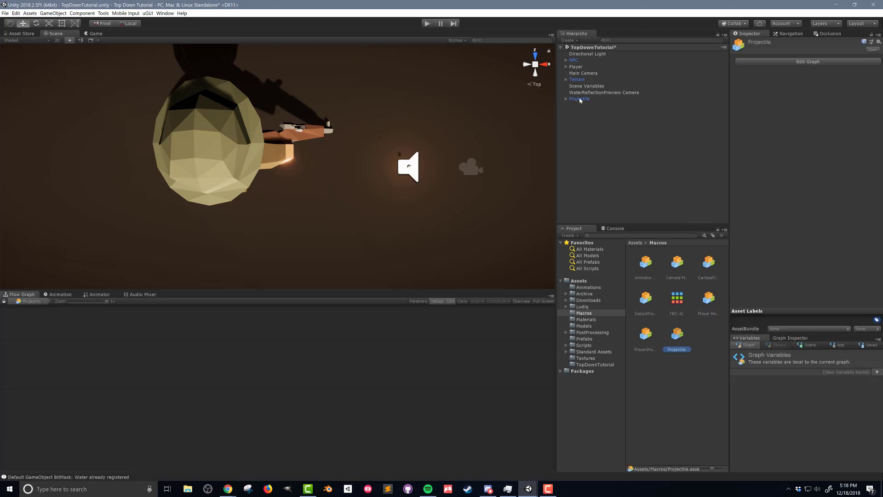
{"action": "left_click", "coordinate": [579, 98]}
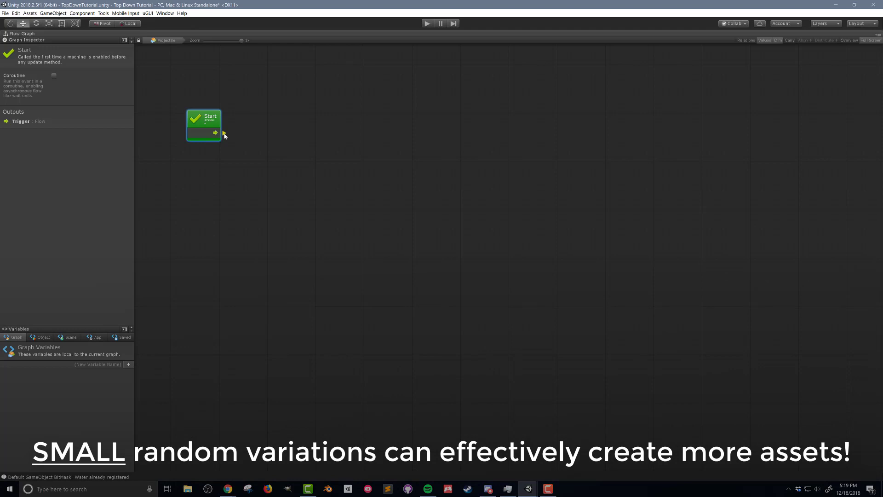
Connect Start to a Random Range node with min 1.4 and max 1.8.
{"action": "left_click_drag", "start_coordinate": [215, 133], "coordinate": [260, 137]}
{"action": "type", "text": "1.4"}
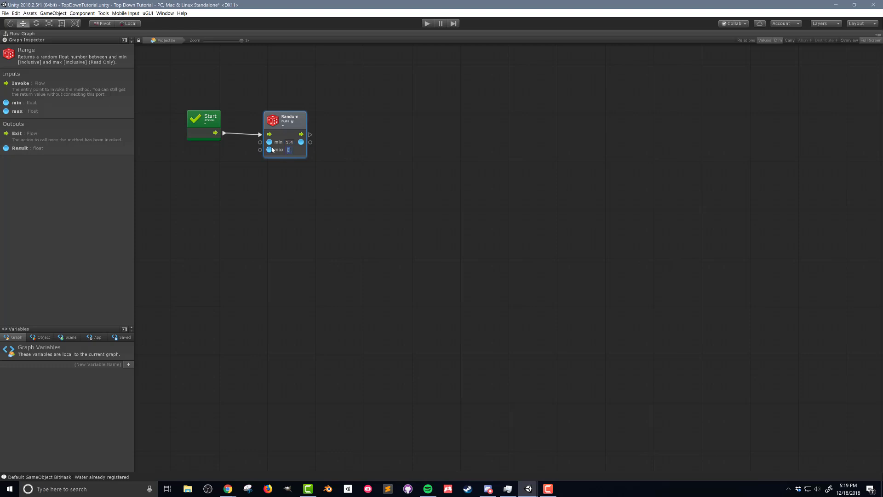
{"action": "type", "text": "1.8"}
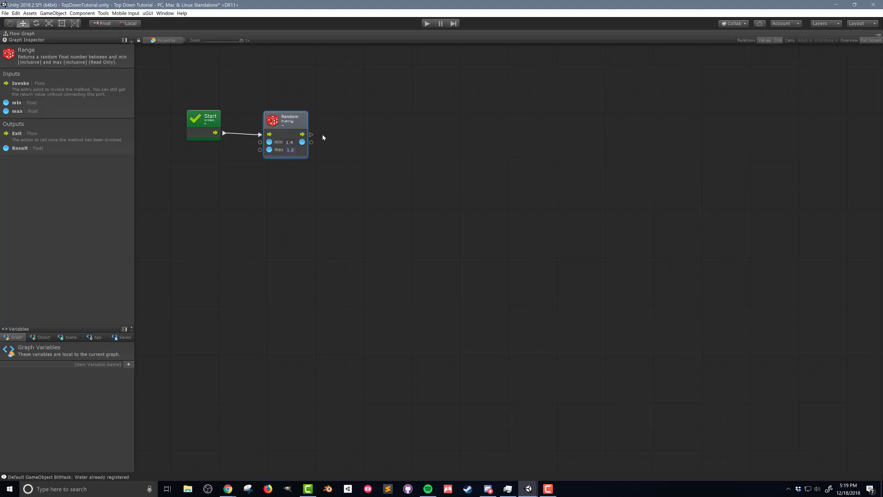
{"action": "mouse_move", "coordinate": [314, 138]}
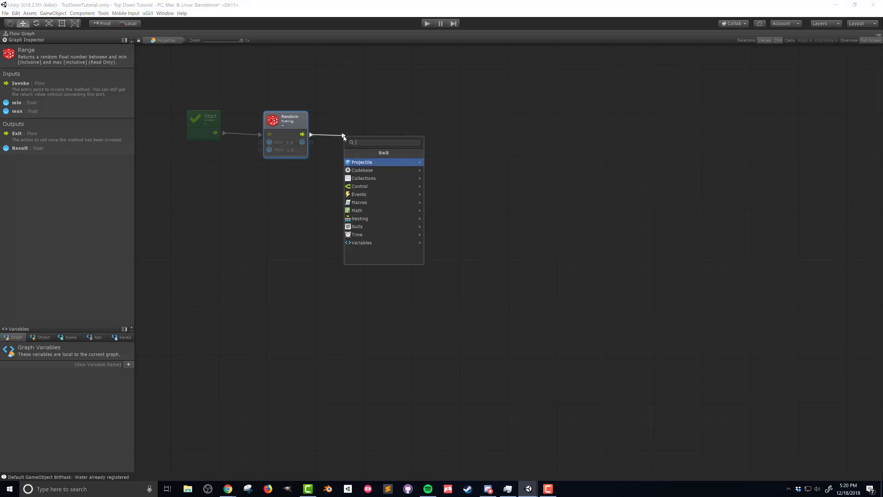
Feed the random result into AudioSource pitch (set), followed by an AudioSource Play node.
{"action": "type", "text": "audio source"}
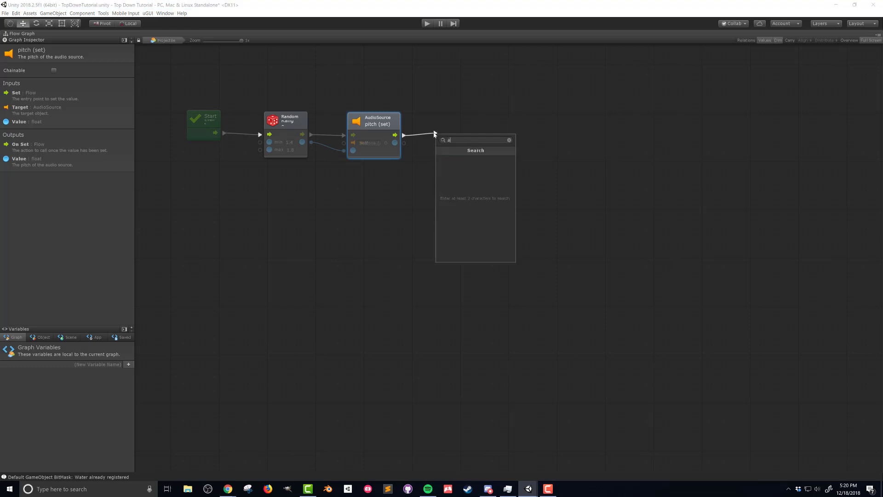
{"action": "type", "text": "audio source"}
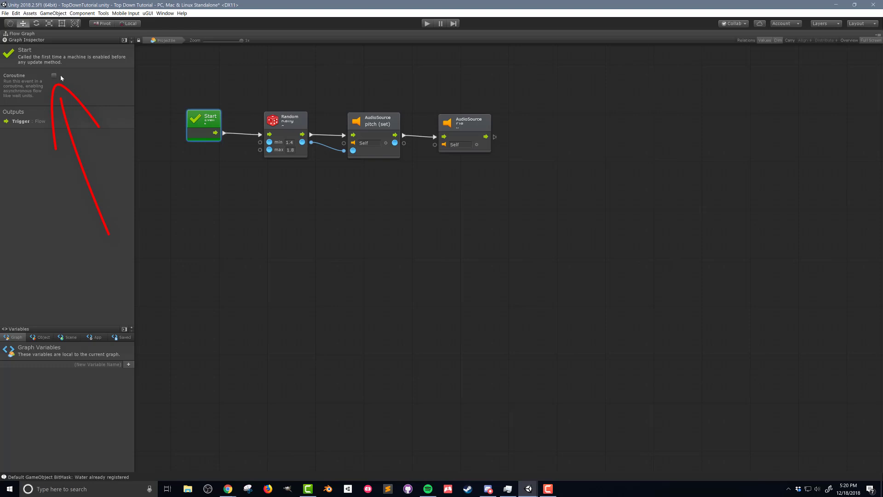
Make Start a coroutine and add a 0.05 s Wait For Seconds after Play.
{"action": "left_click", "coordinate": [53, 75]}
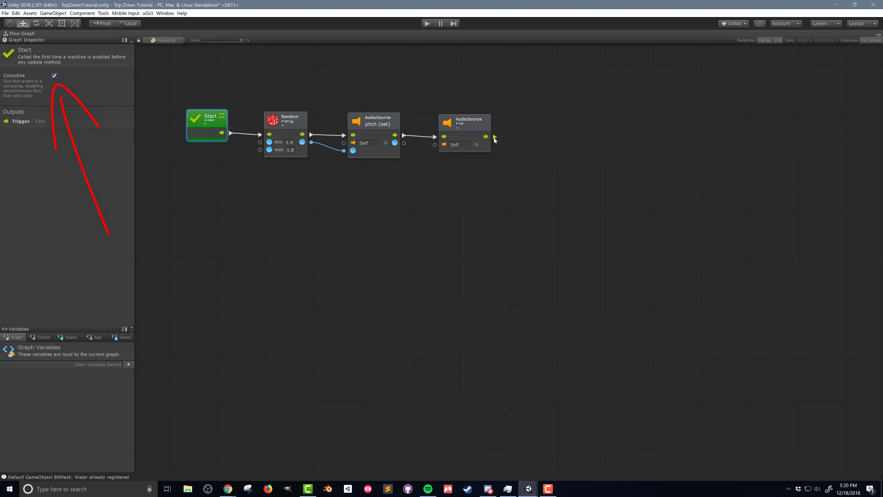
{"action": "left_click", "coordinate": [494, 137]}
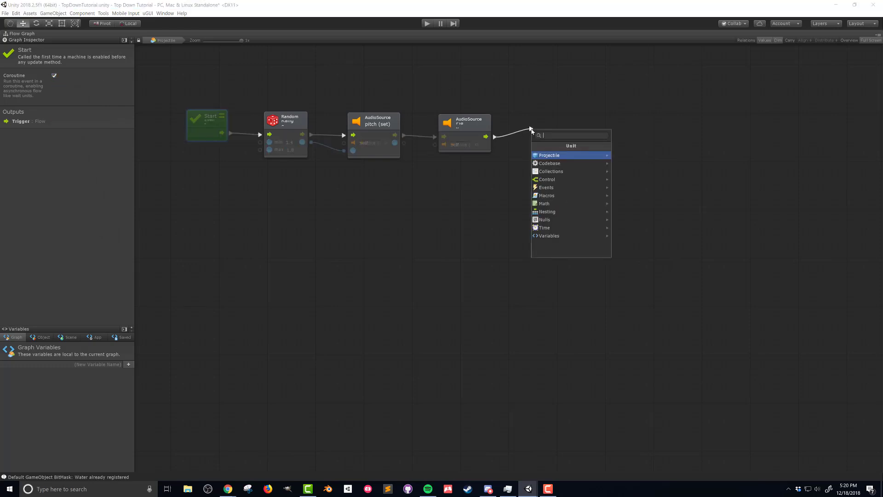
{"action": "type", "text": "wait"}
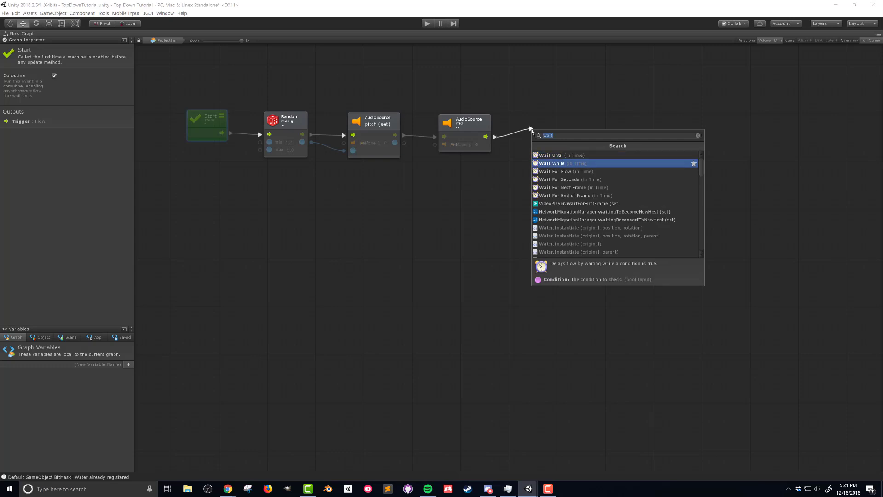
{"action": "left_click", "coordinate": [559, 179]}
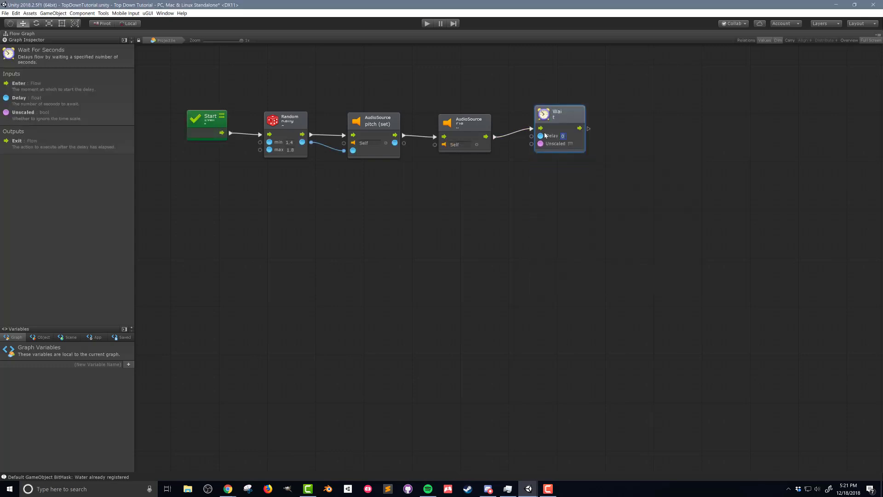
{"action": "type", "text": "0.05"}
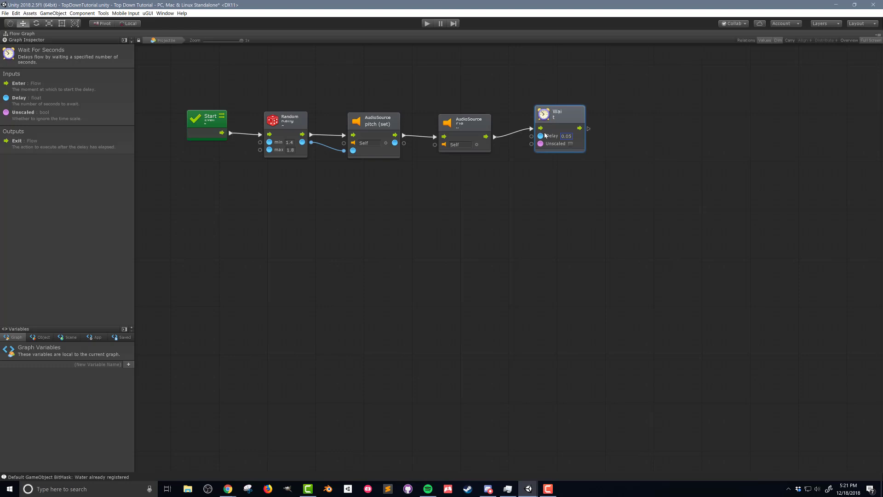
{"action": "mouse_move", "coordinate": [579, 140]}
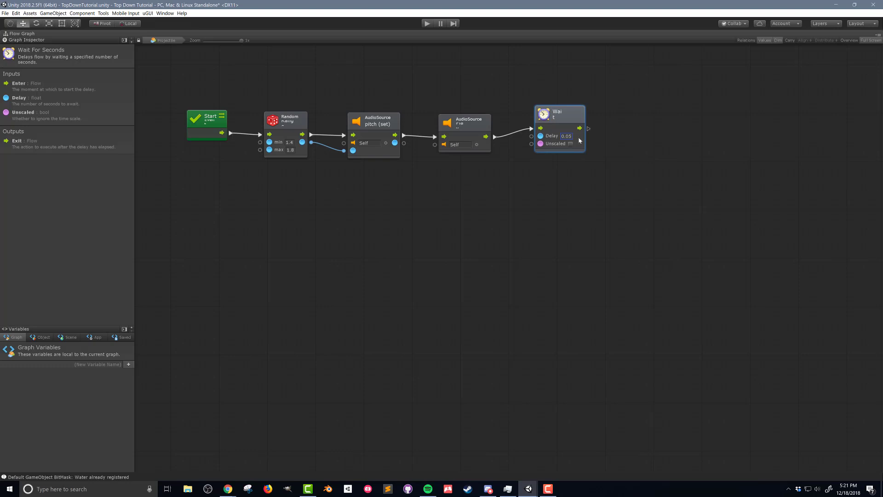
Branch a Light intensity (set) node off the wait's output.
{"action": "left_click_drag", "start_coordinate": [587, 128], "coordinate": [639, 127]}
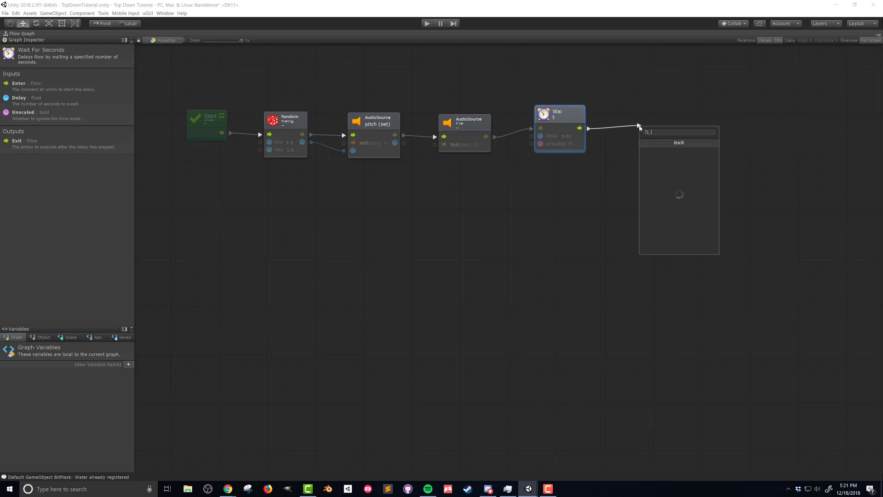
{"action": "type", "text": "light l"}
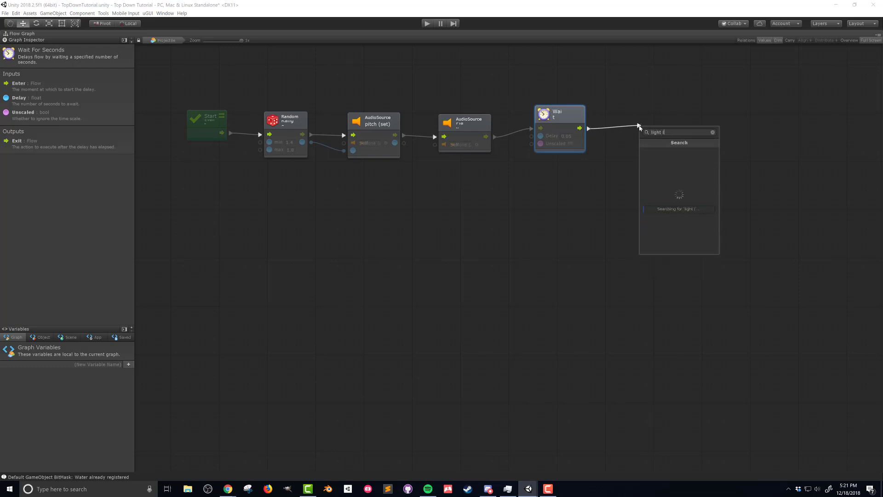
{"action": "type", "text": "ntensity"}
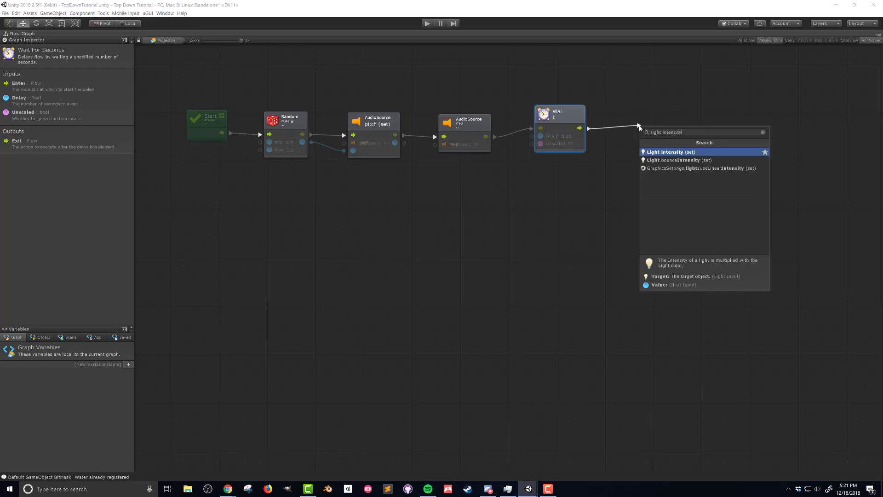
{"action": "left_click", "coordinate": [669, 151]}
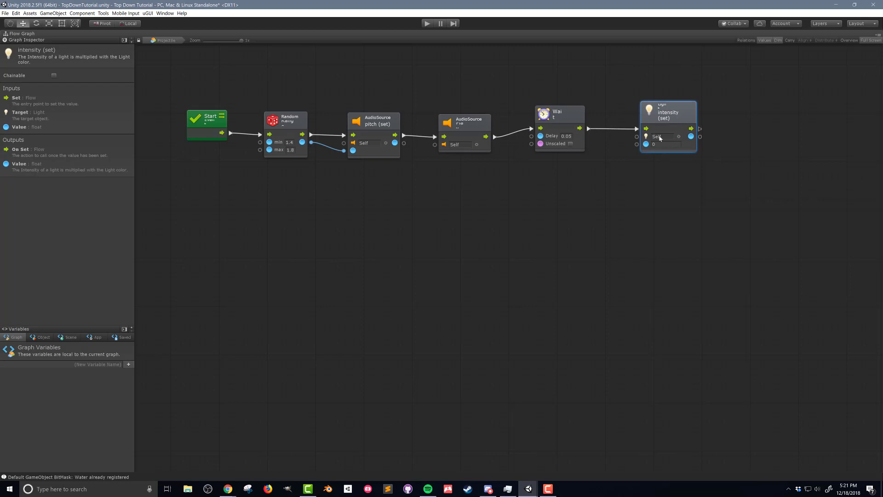
{"action": "mouse_move", "coordinate": [658, 138]}
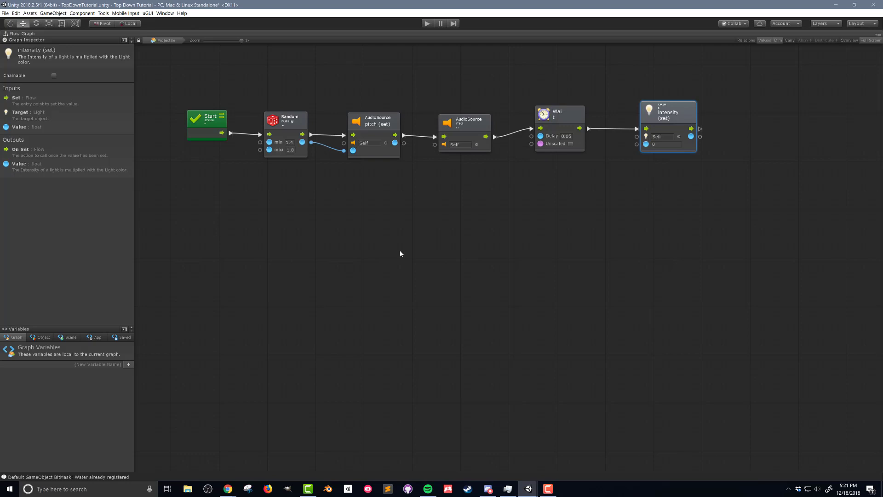
{"action": "mouse_move", "coordinate": [227, 259]}
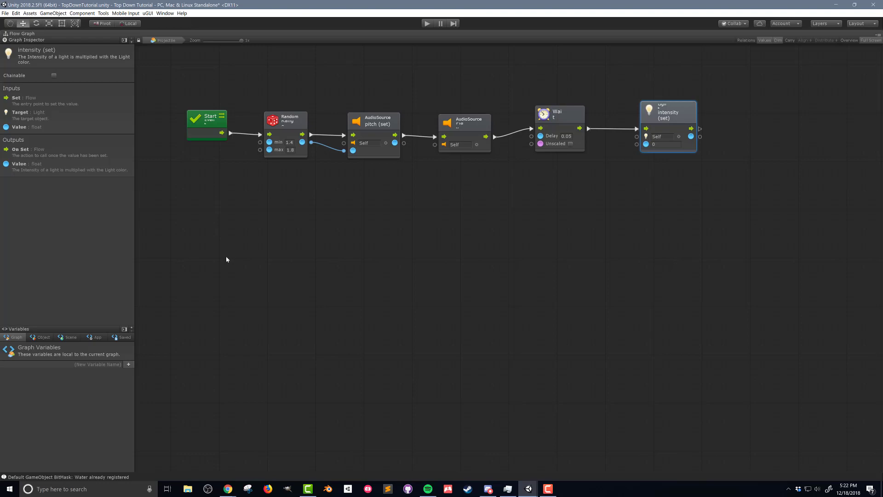
{"action": "mouse_move", "coordinate": [222, 247]}
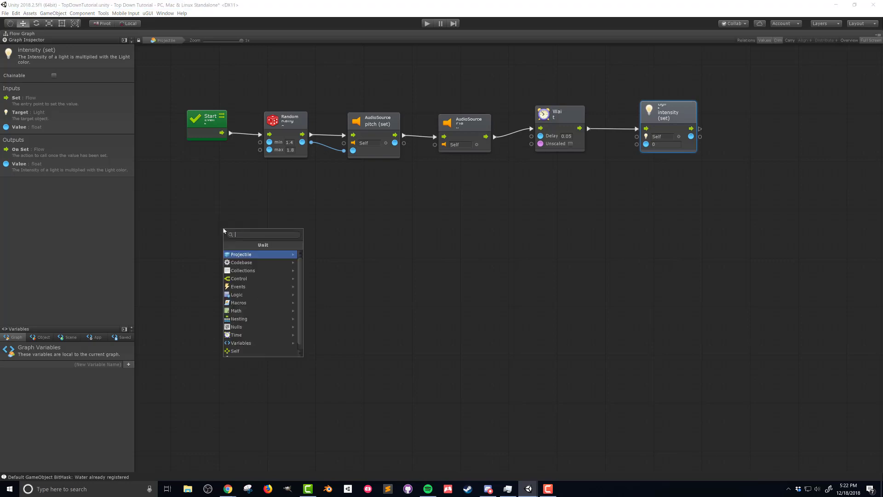
Add On Trigger Enter leading to a 0.1 s Wait and GameObject Destroy on Self.
{"action": "type", "text": "on trigger ent"}
{"action": "type", "text": "wait"}
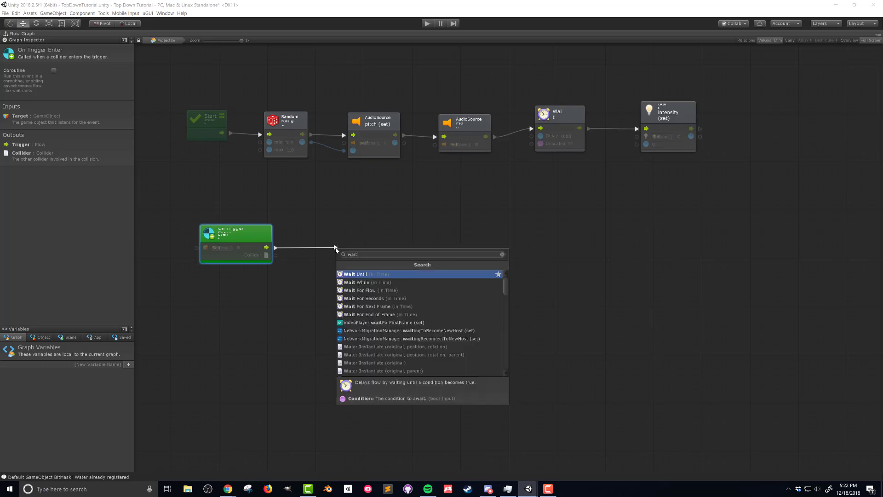
{"action": "left_click", "coordinate": [366, 298]}
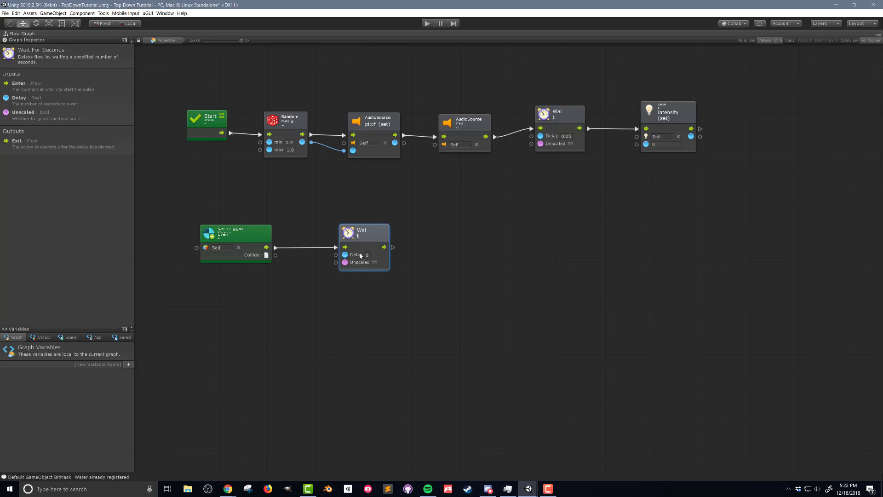
{"action": "type", "text": "0.1"}
{"action": "type", "text": "gameobject destro"}
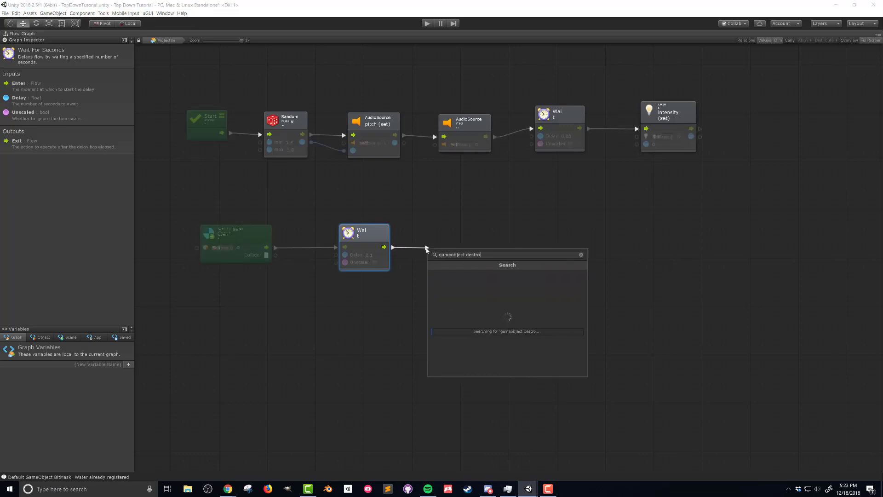
{"action": "left_click", "coordinate": [458, 234]}
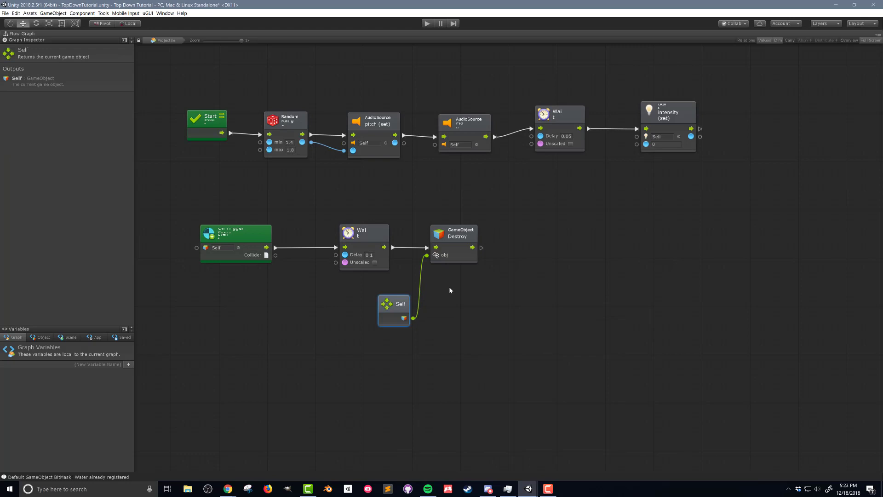
{"action": "left_click", "coordinate": [235, 233]}
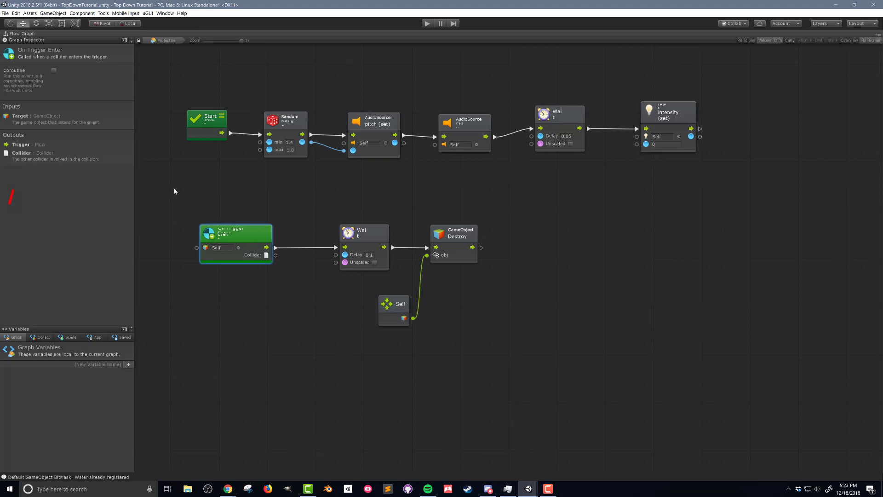
{"action": "left_click", "coordinate": [53, 70]}
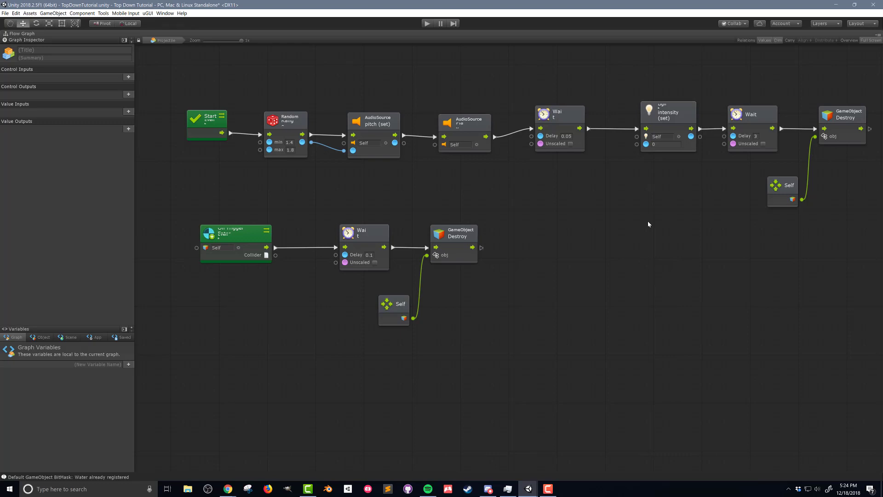
Complete the 3 s wait and self-destroy chain and return to the main editor.
{"action": "left_click", "coordinate": [426, 23]}
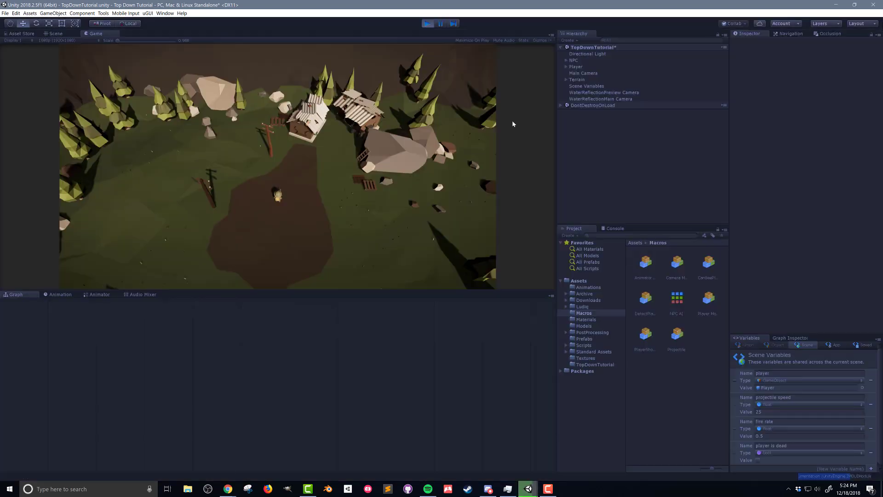
{"action": "mouse_move", "coordinate": [301, 137]}
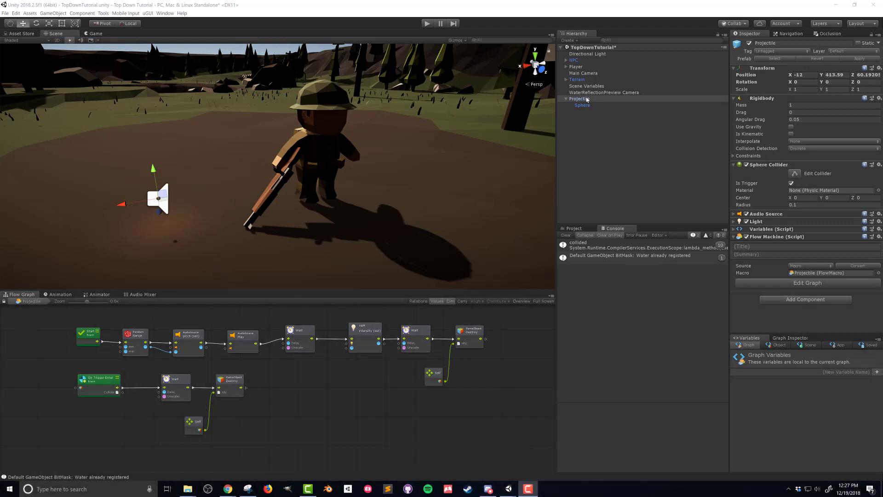
Add an Effects > Trail child object under Projectile from the Hierarchy context menu.
{"action": "right_click", "coordinate": [579, 98]}
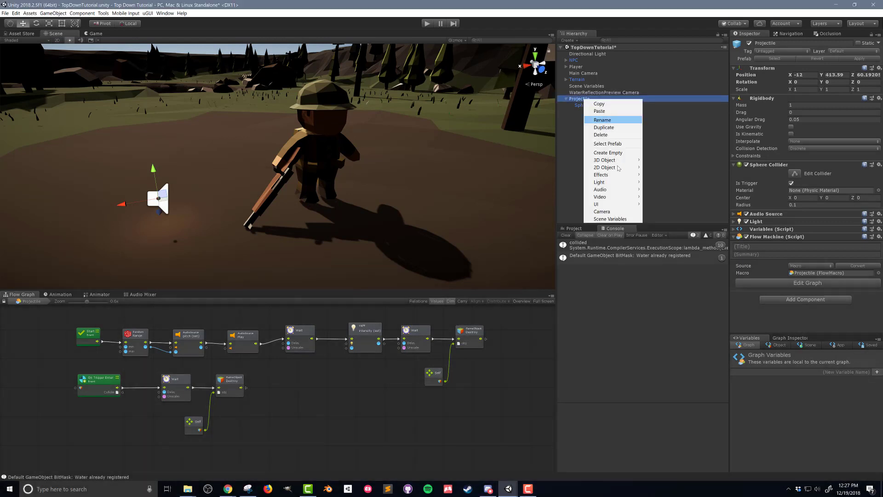
{"action": "mouse_move", "coordinate": [601, 174]}
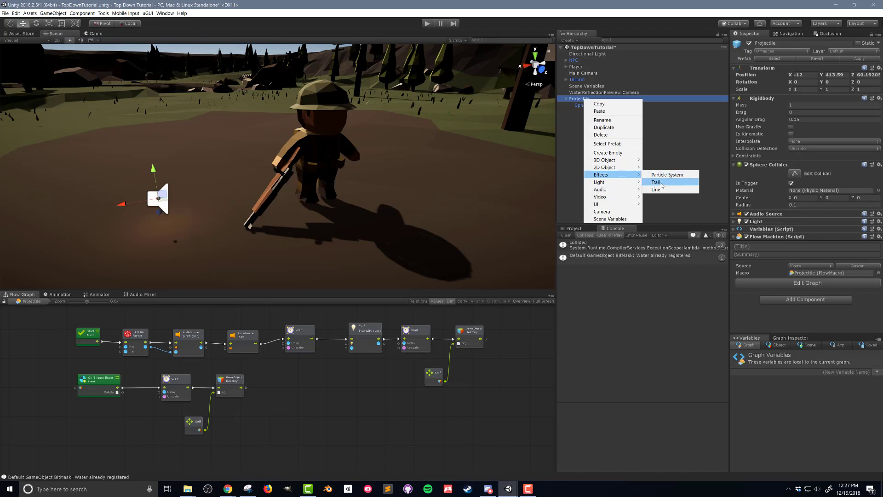
{"action": "left_click", "coordinate": [656, 182]}
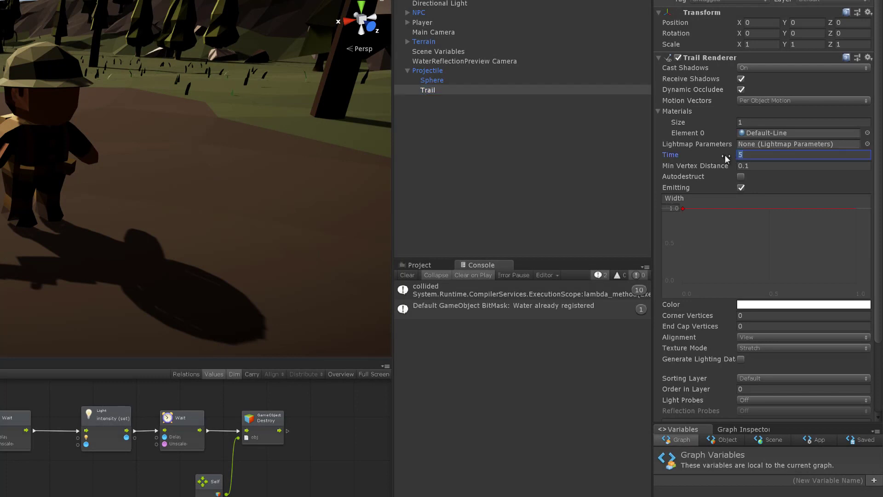
Set the Trail Renderer Time to 0.1 and thin the width curve to about 0.04.
{"action": "type", "text": "0.1"}
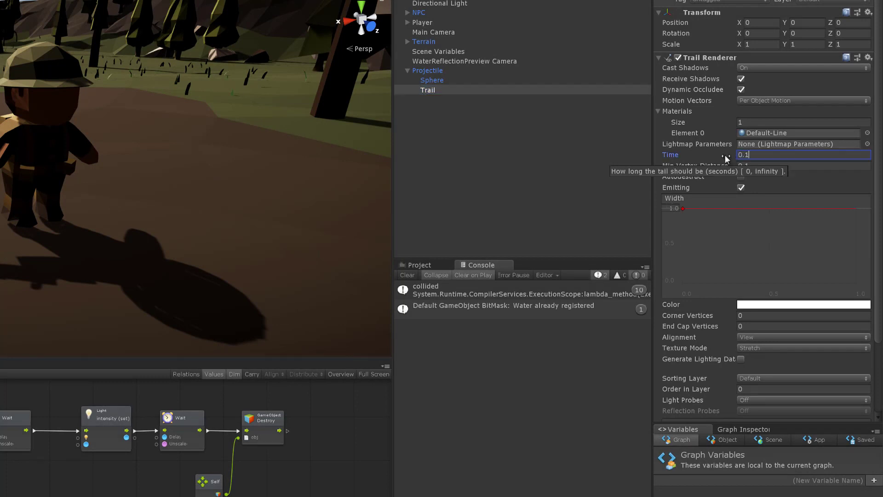
{"action": "mouse_move", "coordinate": [692, 213]}
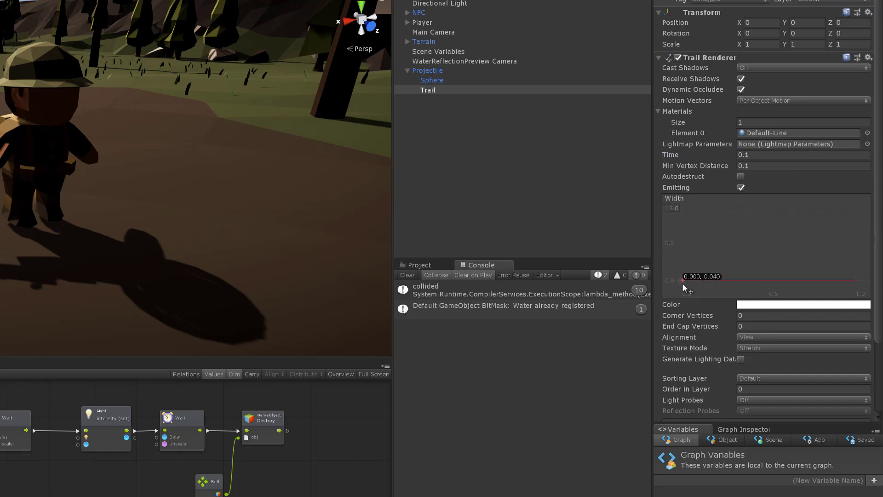
{"action": "right_click", "coordinate": [684, 282]}
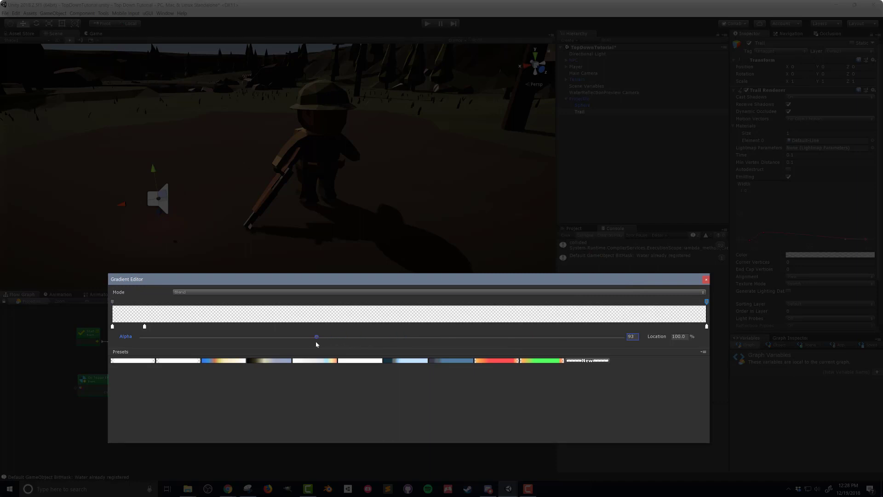
Lower the trail gradient's end alpha, then open the start colour key's colour picker.
{"action": "left_click_drag", "start_coordinate": [316, 336], "coordinate": [314, 336]}
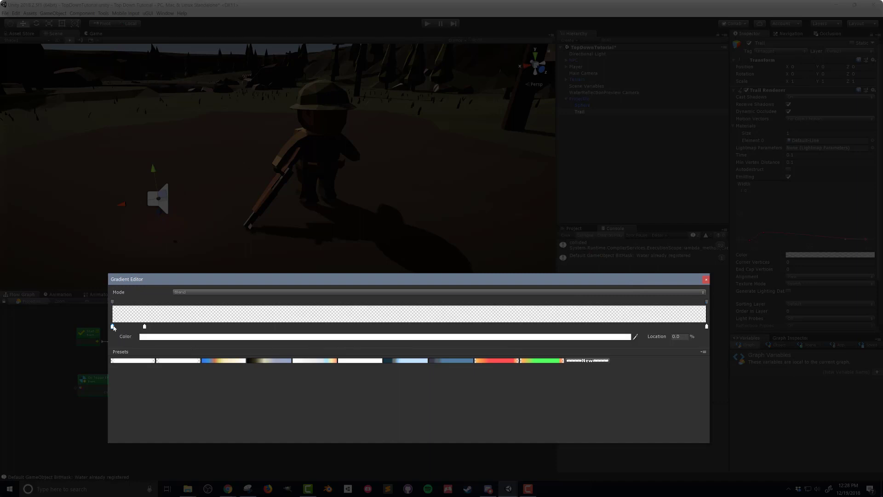
{"action": "left_click", "coordinate": [112, 326]}
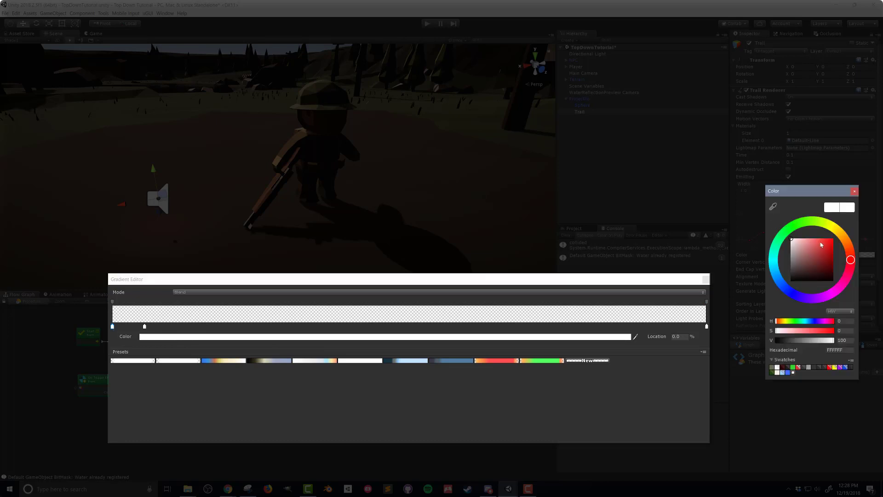
{"action": "left_click", "coordinate": [806, 240]}
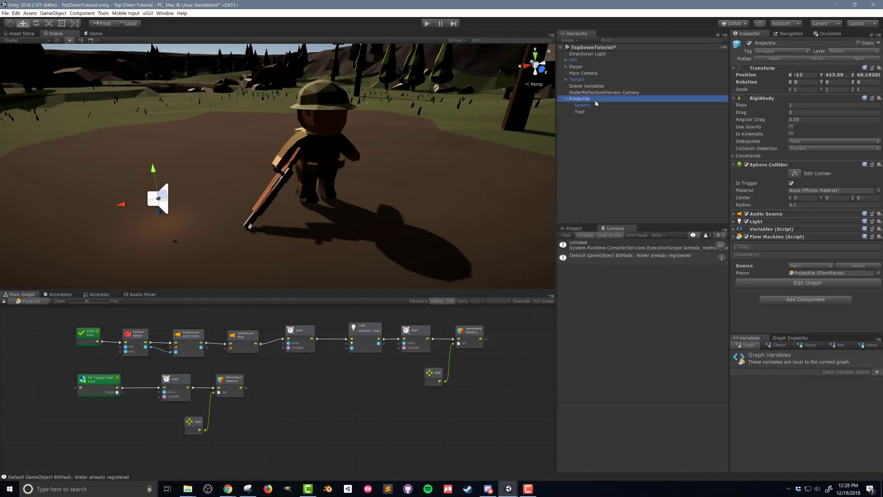
{"action": "mouse_move", "coordinate": [846, 60]}
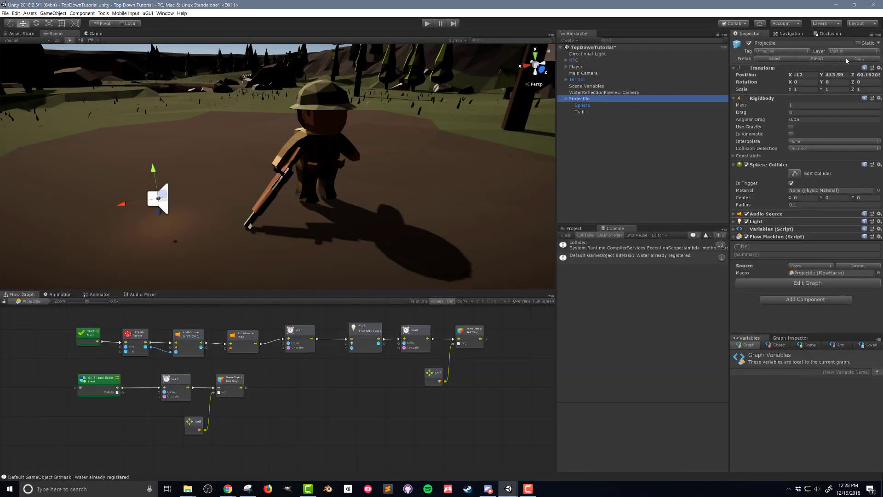